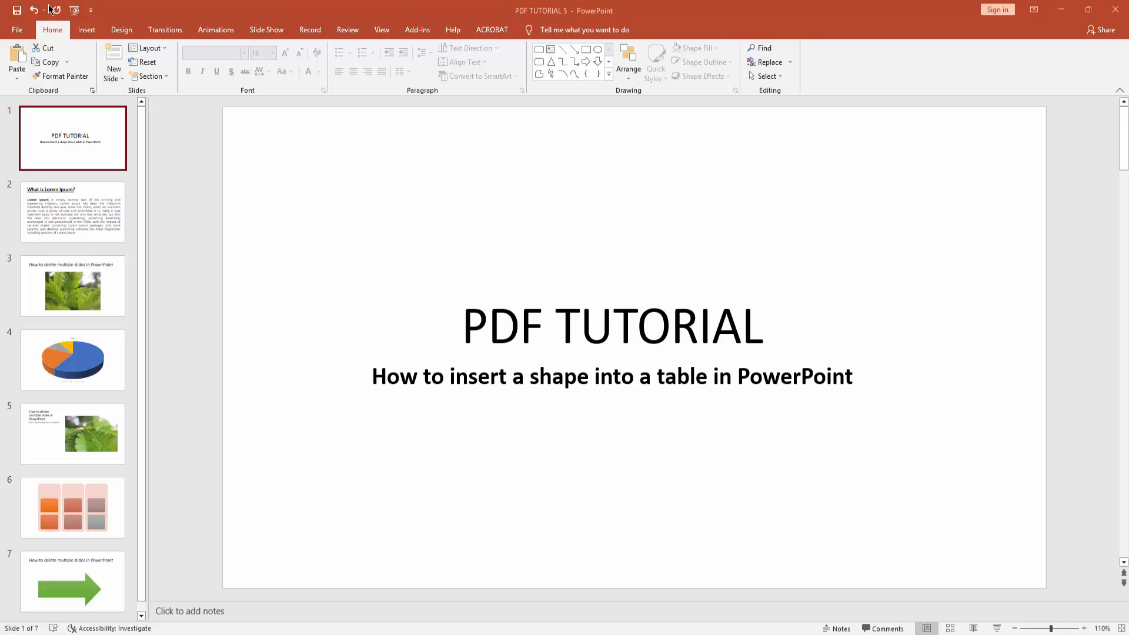
pyautogui.moveTo(121, 82)
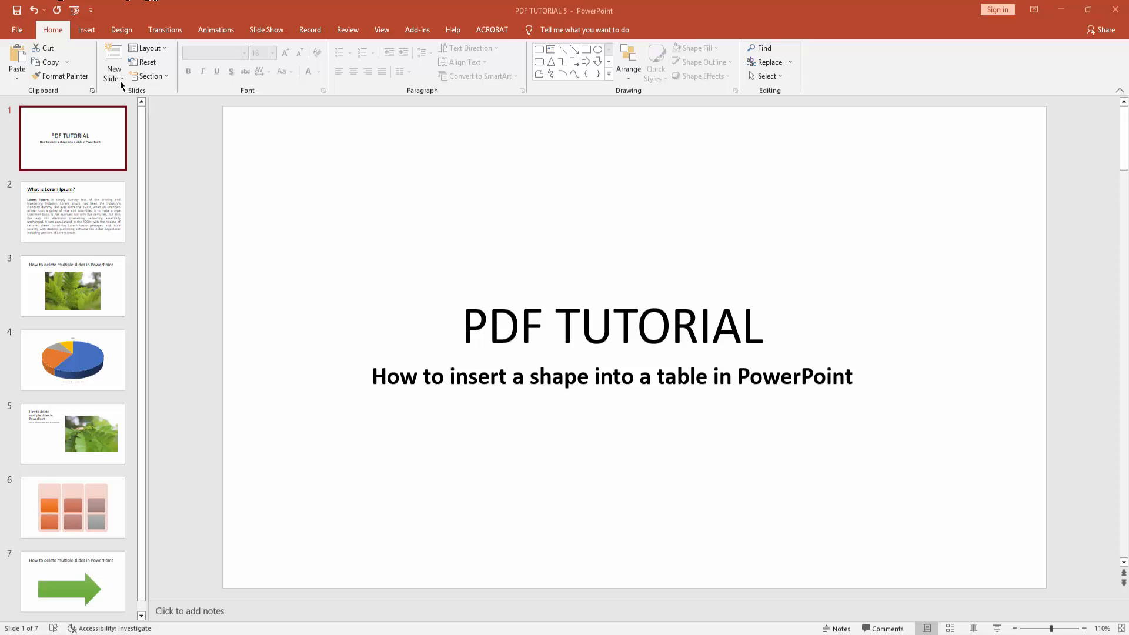
# - Insert a new slide with the Blank layout after the title slide
pyautogui.click(113, 59)
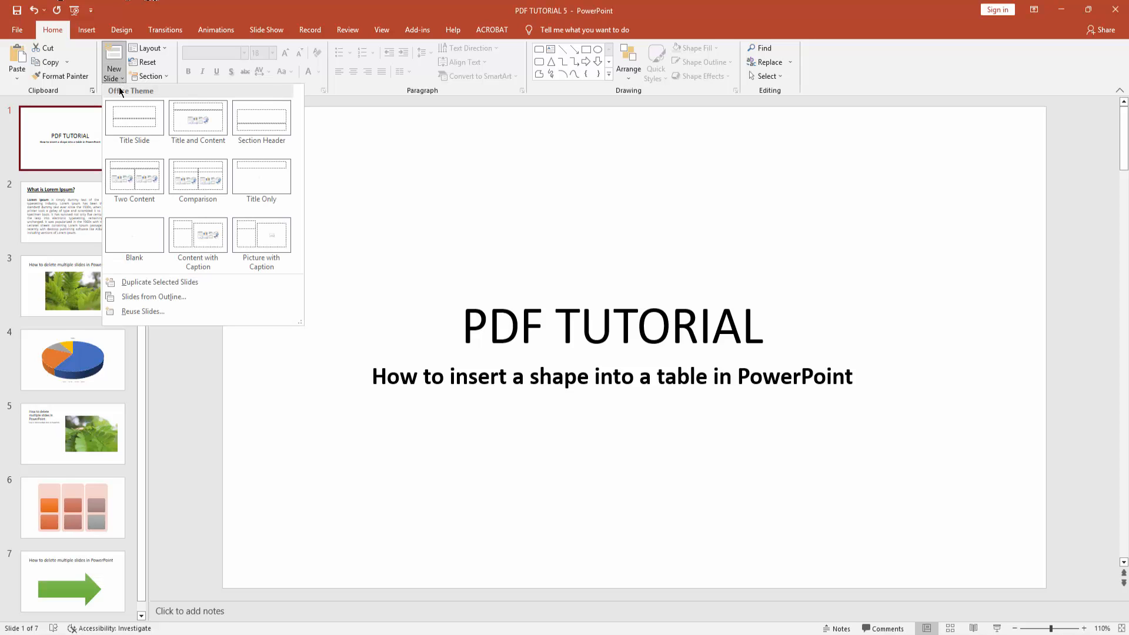
pyautogui.click(135, 233)
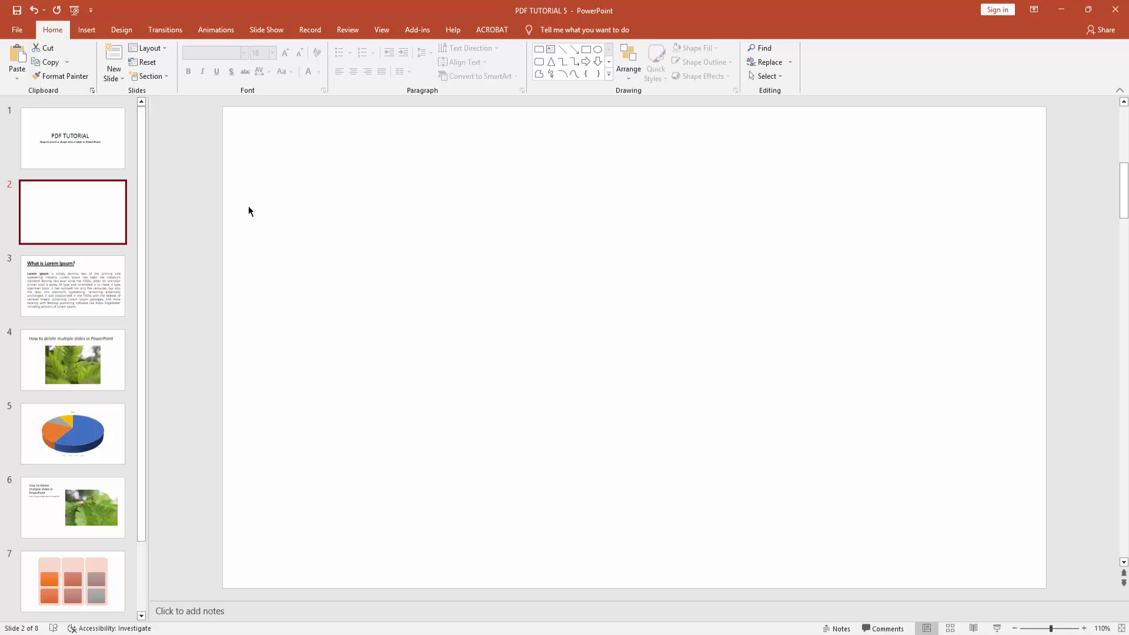
# - Insert a six-column, five-row table on the blank slide
pyautogui.click(86, 30)
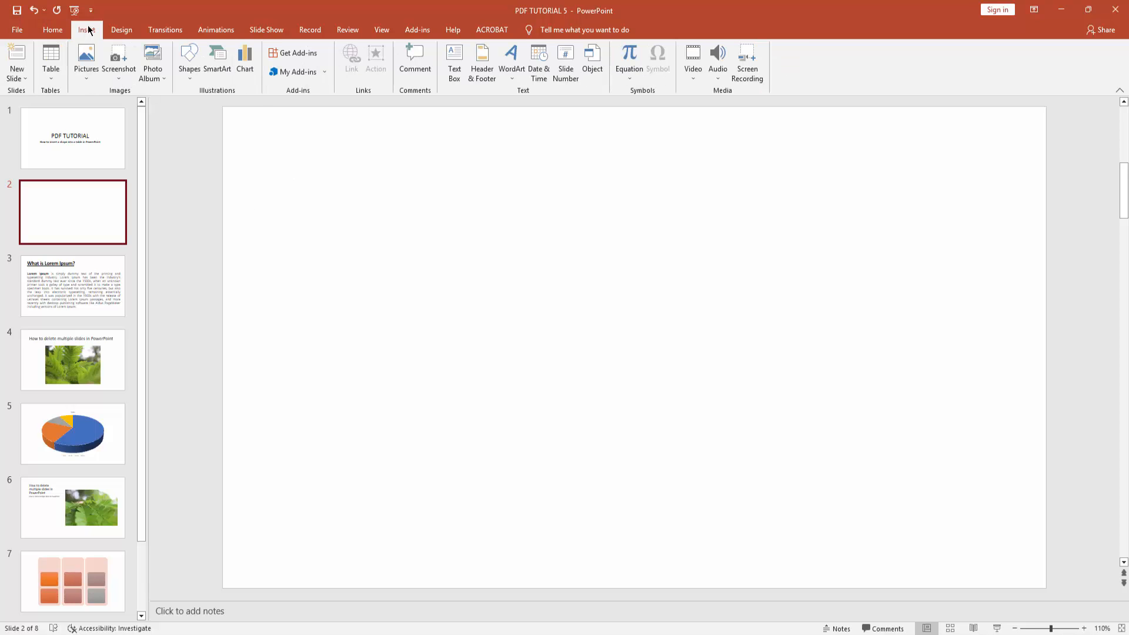
pyautogui.click(52, 56)
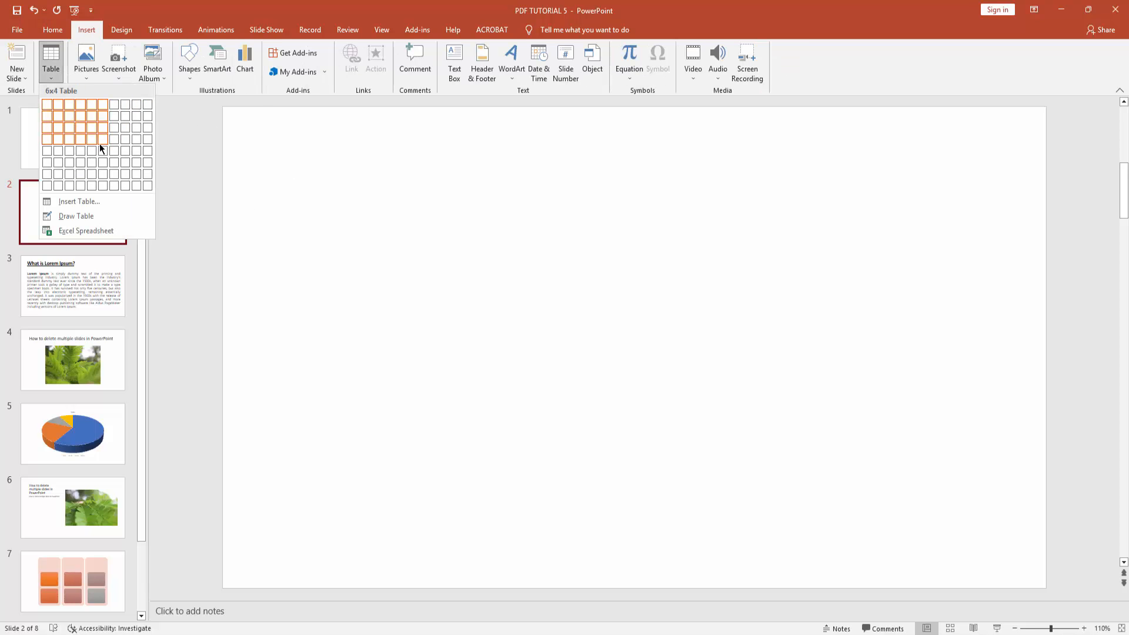
pyautogui.click(101, 138)
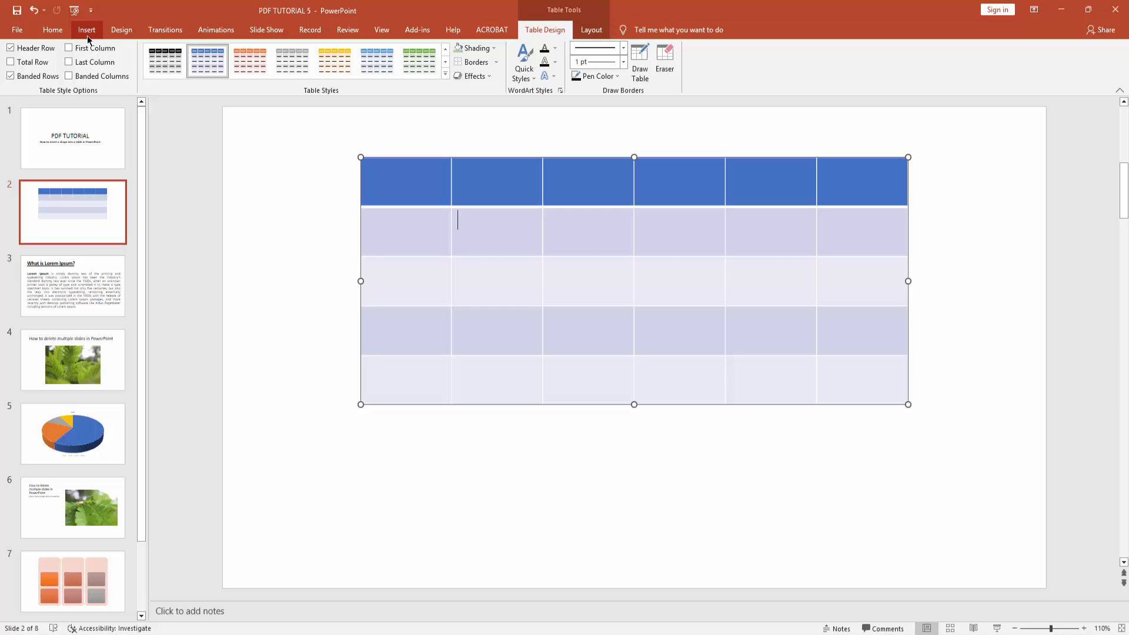
# - Draw an oval shape inside the third-row, third-column table cell
pyautogui.click(87, 30)
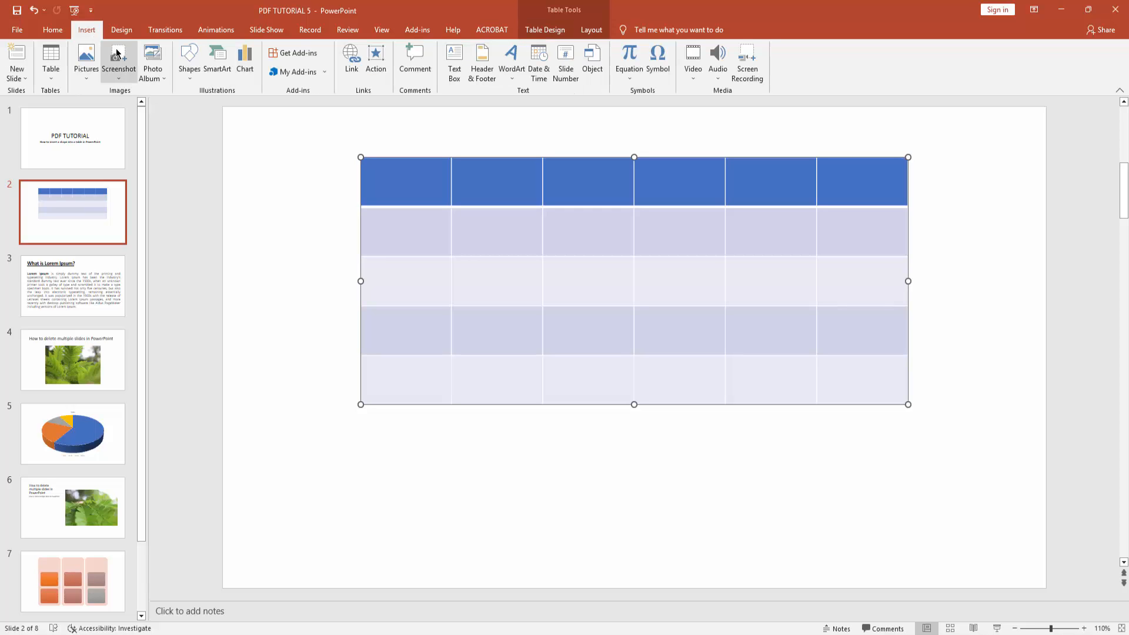
pyautogui.click(189, 59)
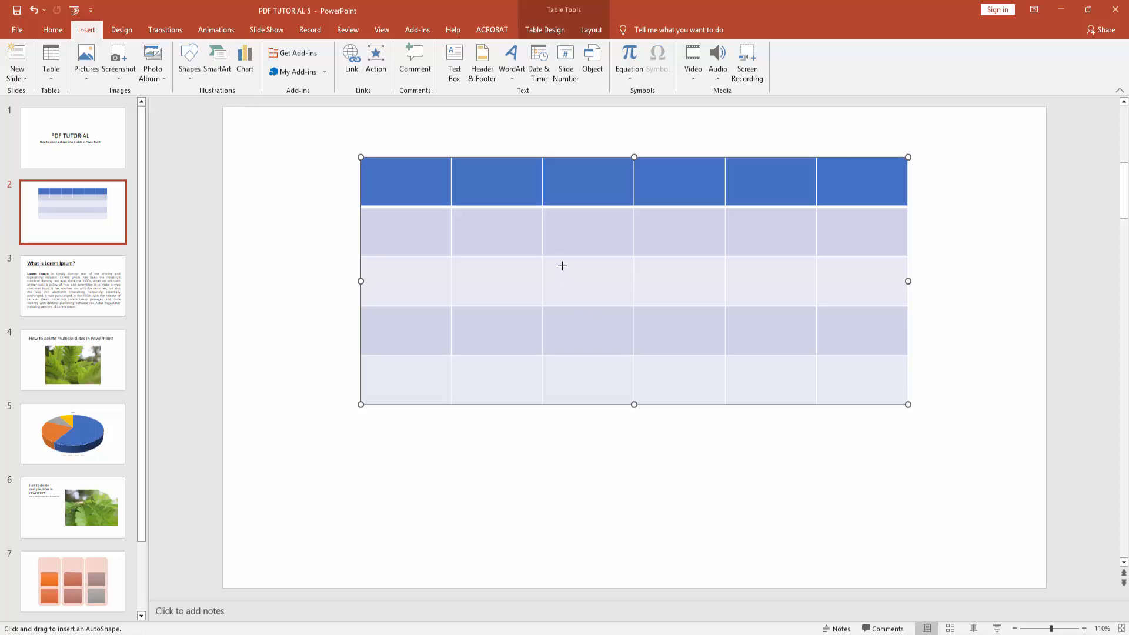
pyautogui.moveTo(566, 266); pyautogui.dragTo(627, 305)
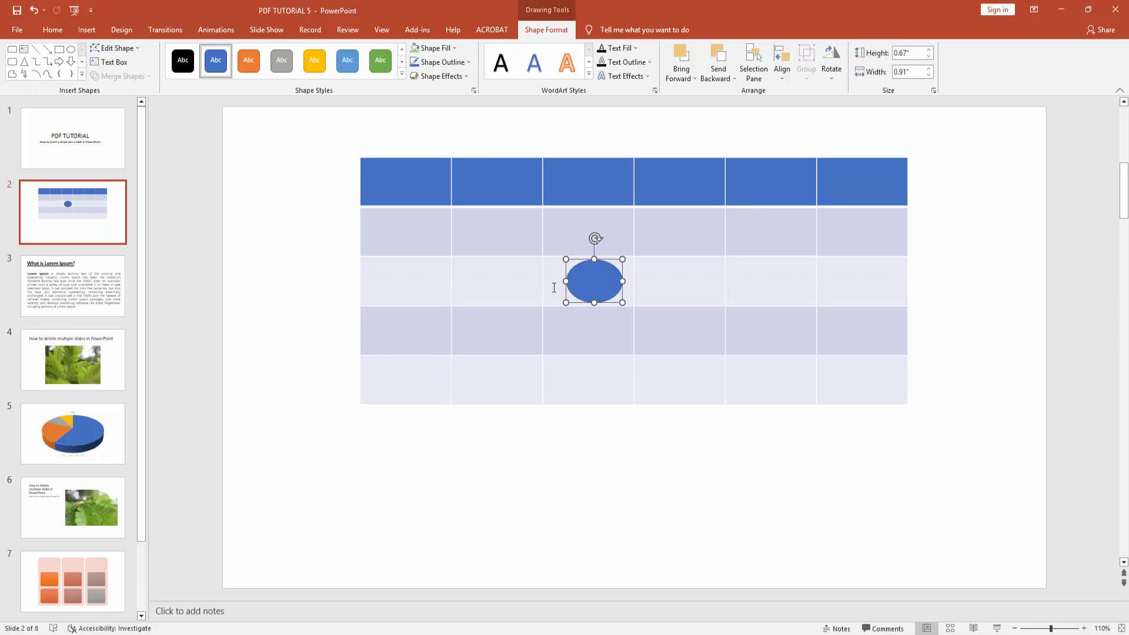
pyautogui.moveTo(553, 284)
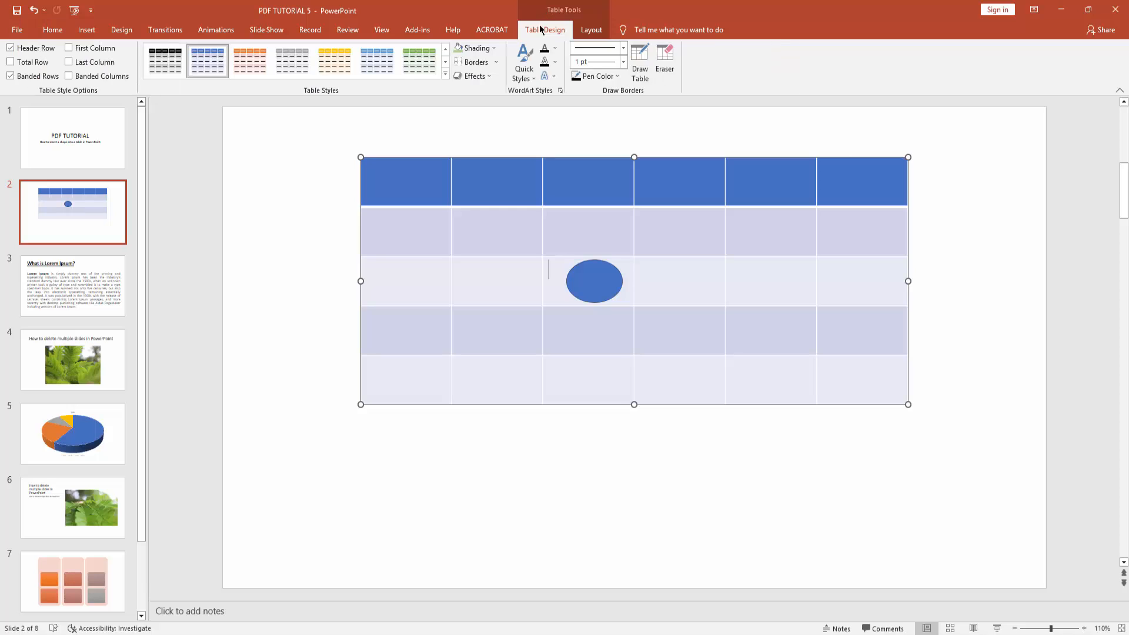
# - Show the table's cell Shading colour choices on the Table Design ribbon
pyautogui.click(475, 48)
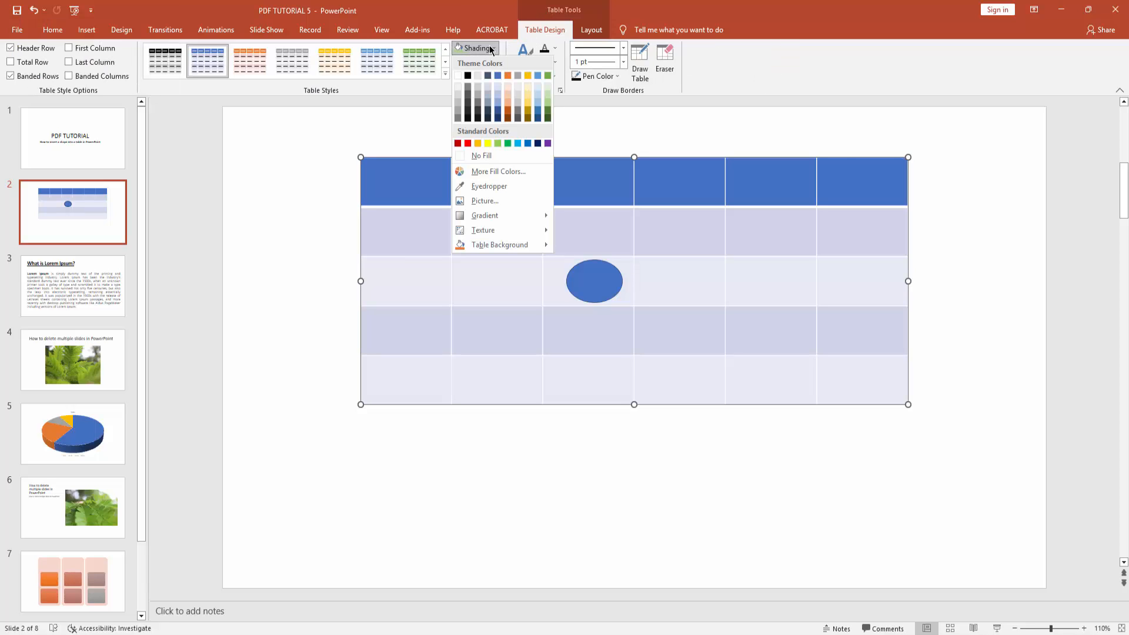
pyautogui.moveTo(485, 215)
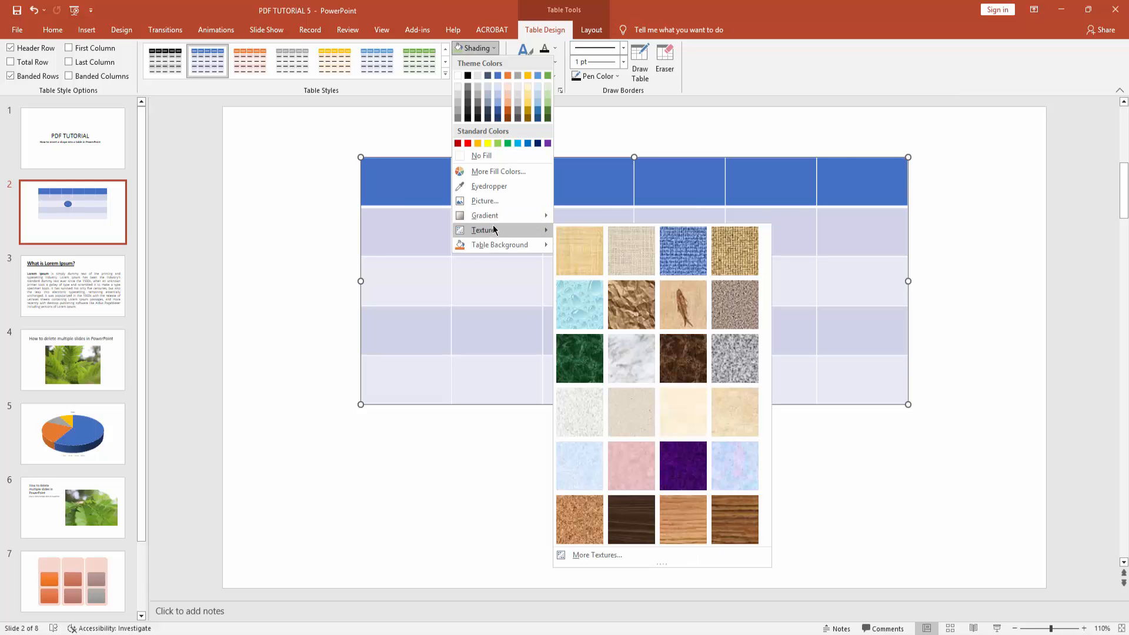
pyautogui.moveTo(583, 561)
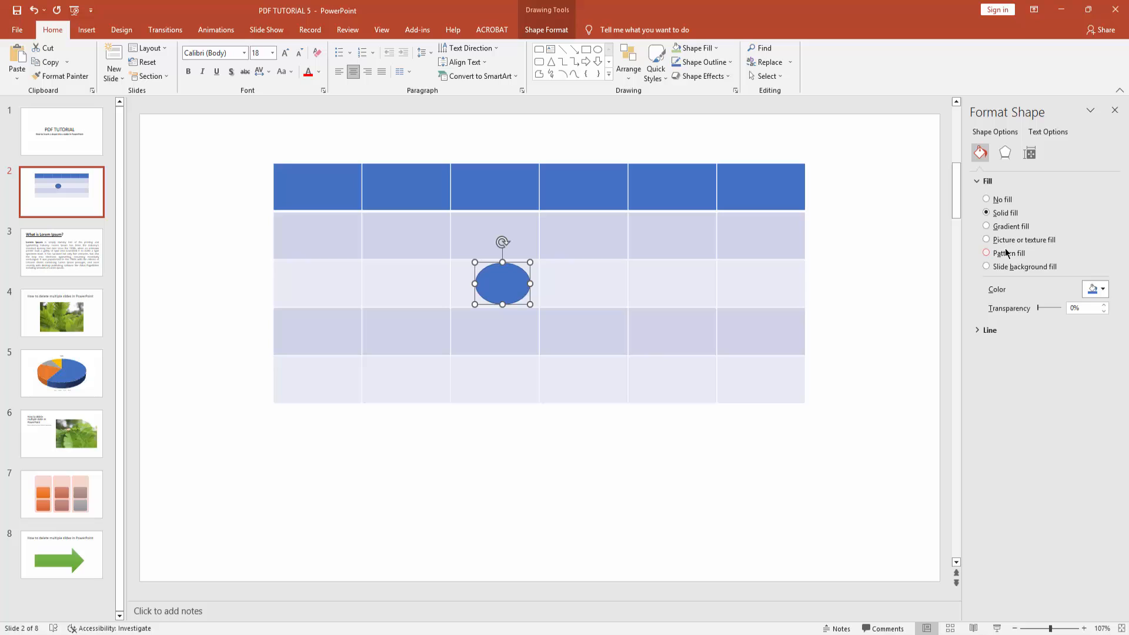
# - Give the oval's table cell a picture or texture fill in the Format pane
pyautogui.click(985, 240)
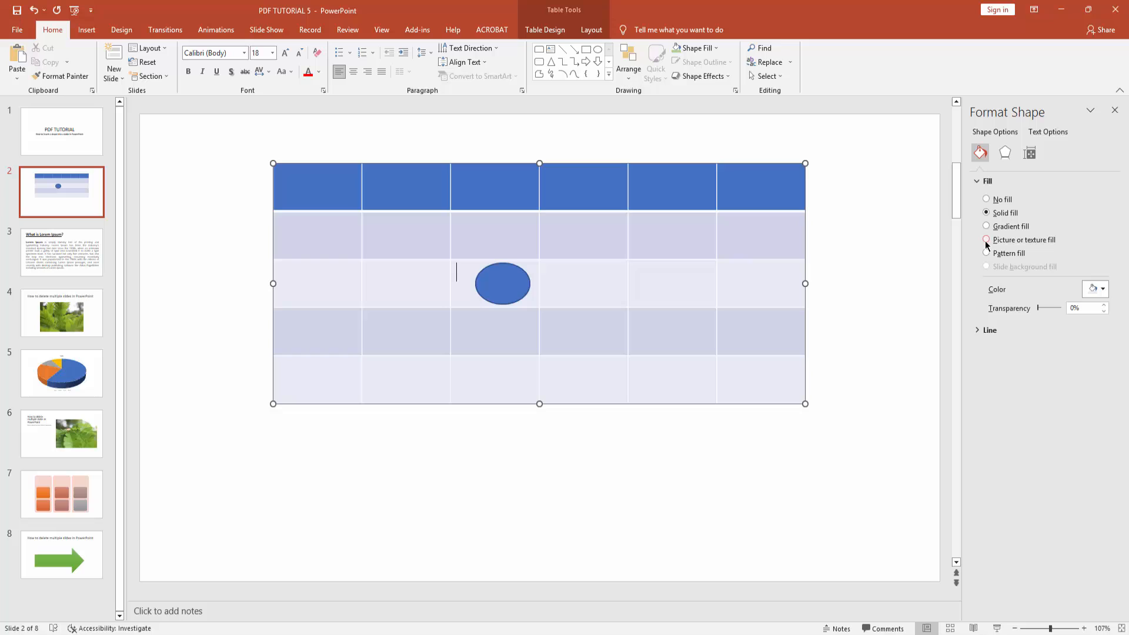
pyautogui.click(985, 240)
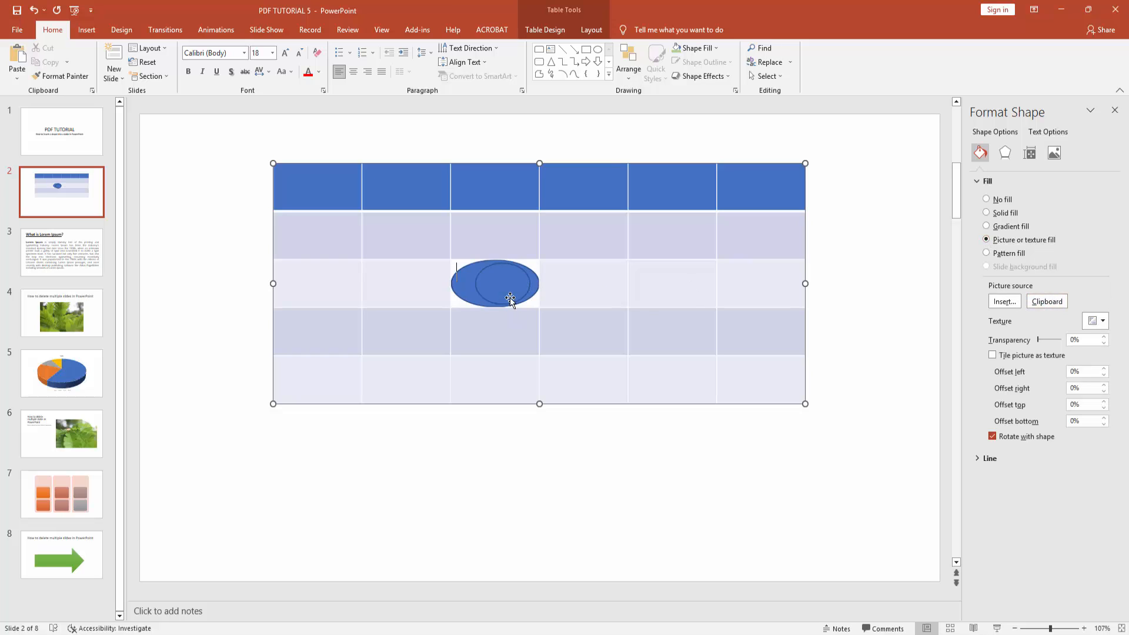
pyautogui.click(509, 299)
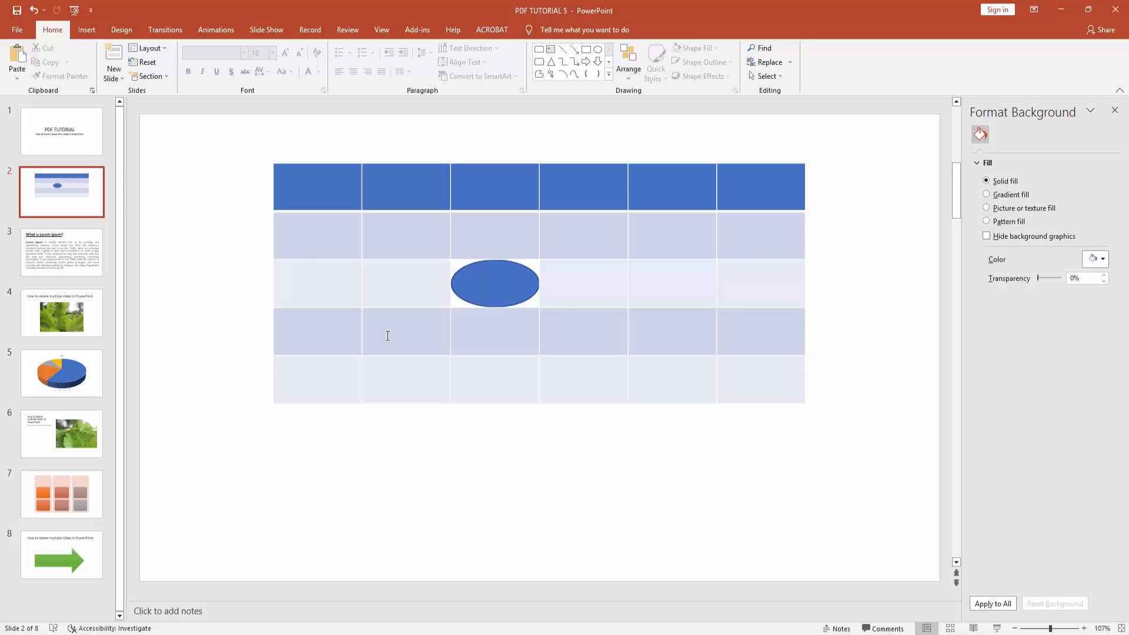
pyautogui.click(61, 132)
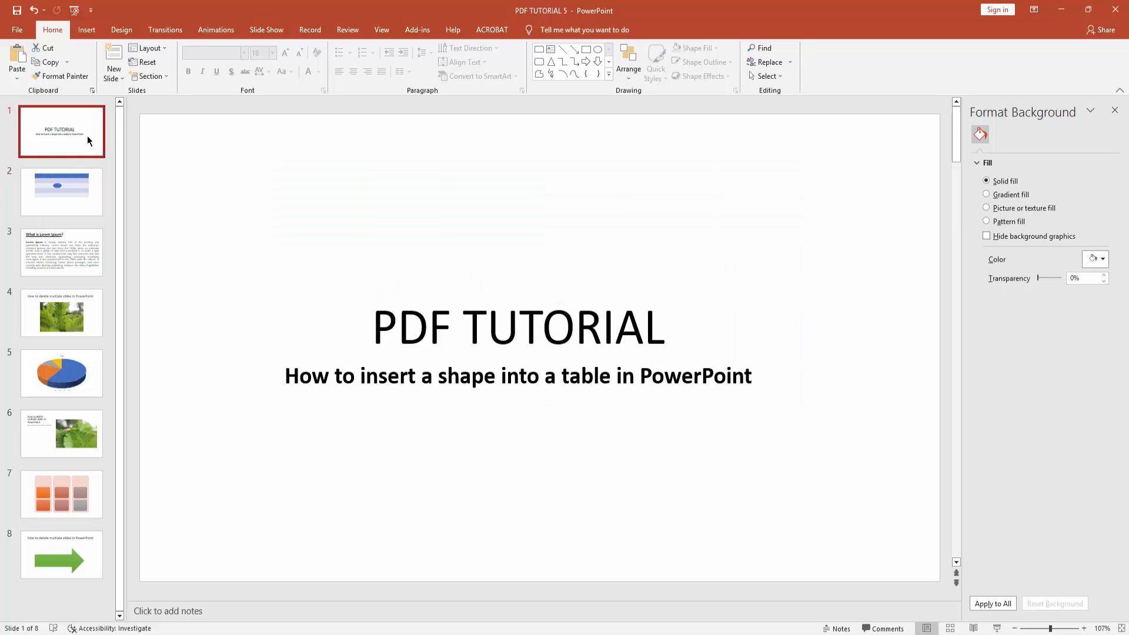
pyautogui.click(61, 192)
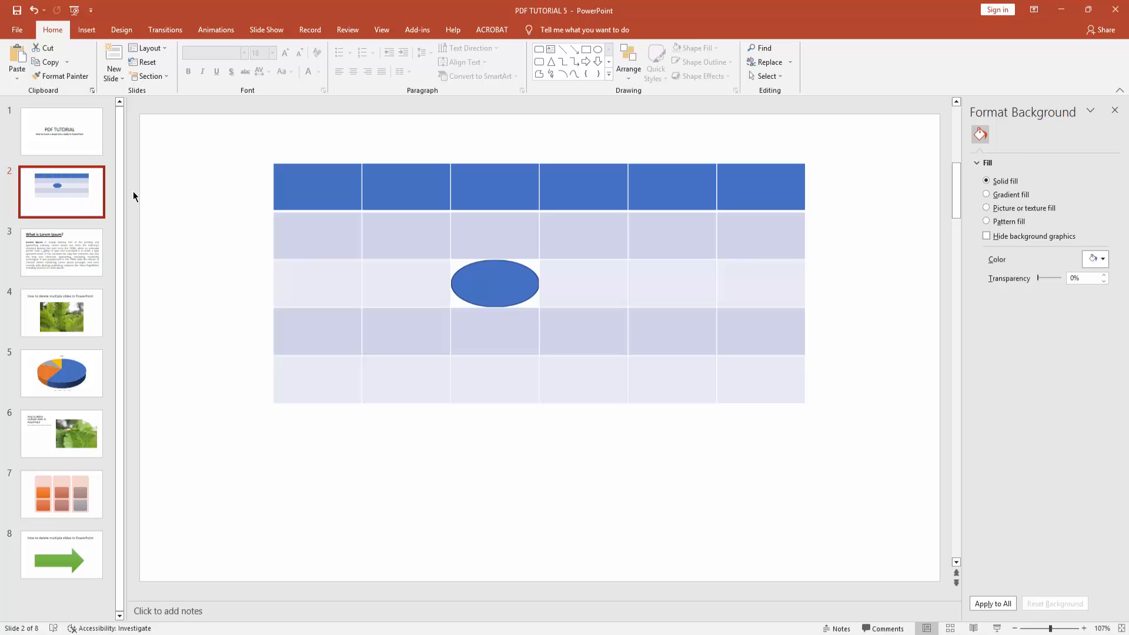